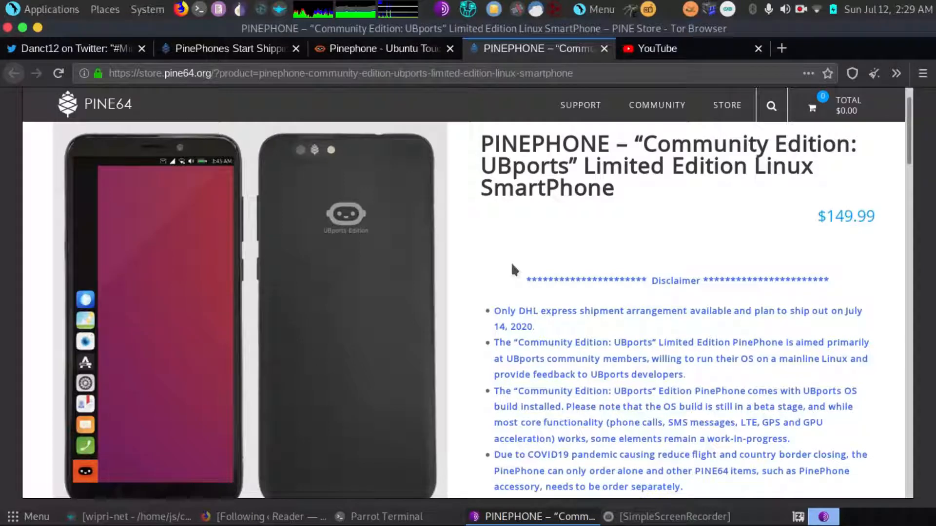
mouse_move(459, 228)
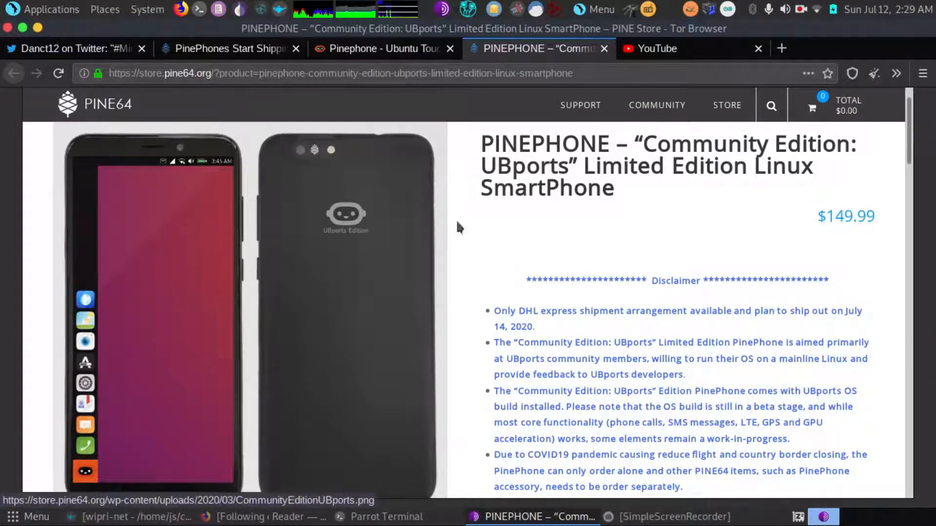
Bring the 'PinePhones Start Shipping' article forward, showing the Braveheart back-cover photo.
left_click(230, 48)
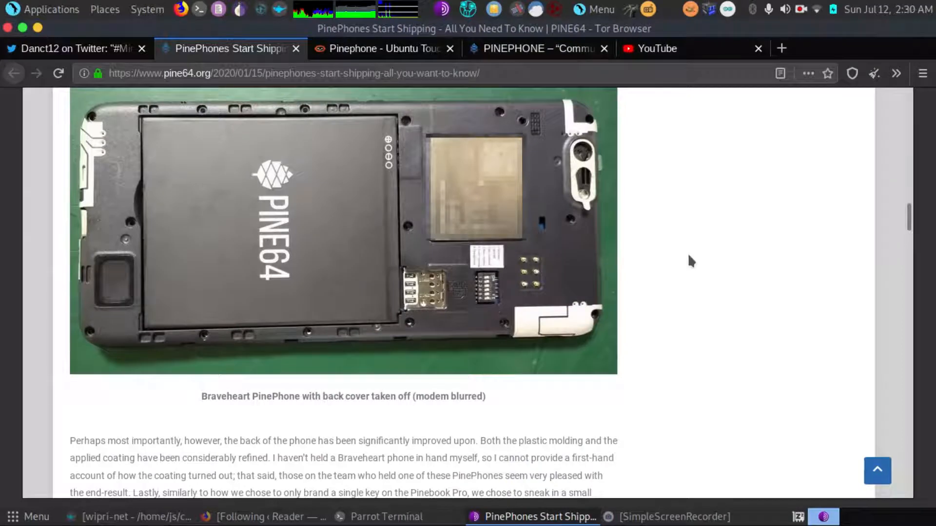
mouse_move(683, 261)
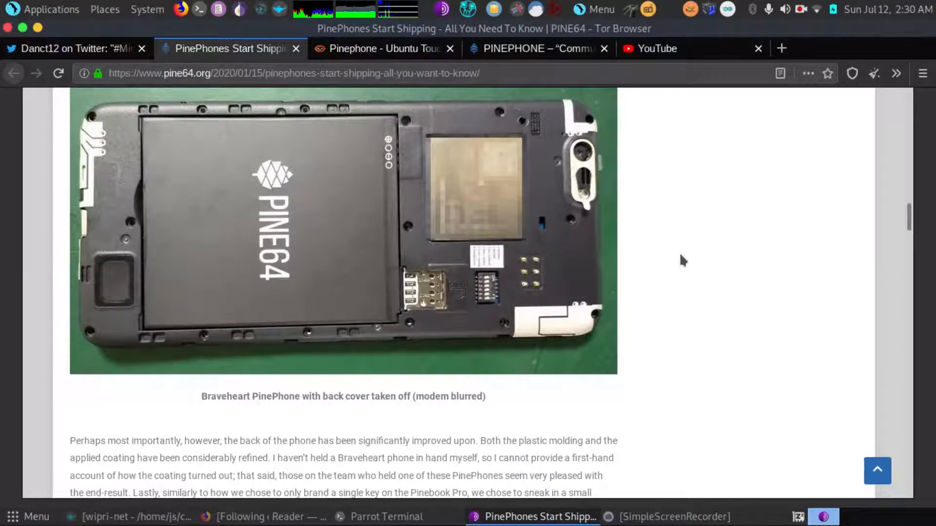
mouse_move(531, 314)
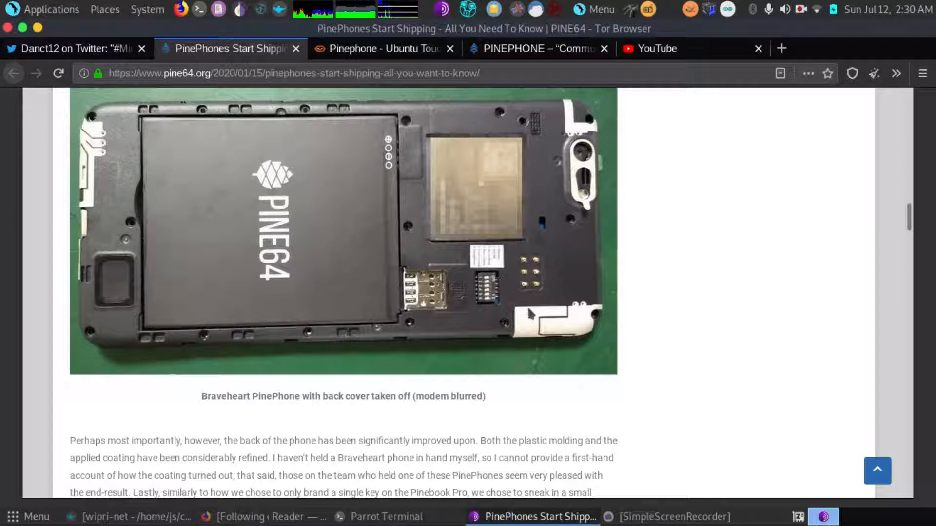
mouse_move(527, 332)
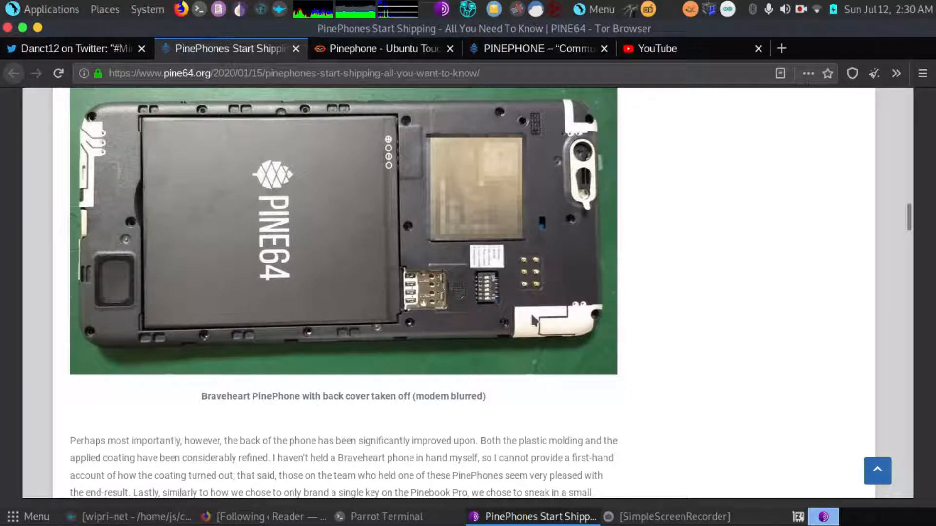
mouse_move(518, 291)
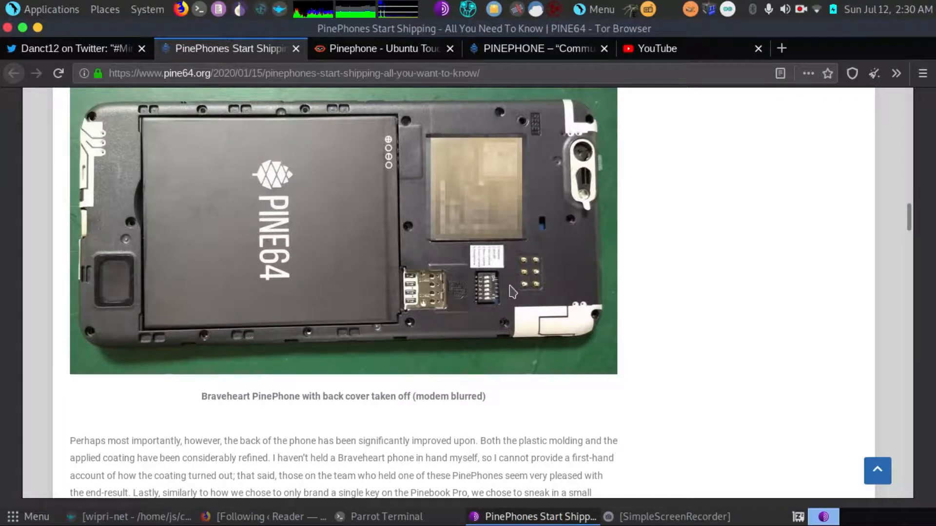
Bring the Ubuntu Touch Pinephone device page forward, noting the UBports Edition pre-order.
left_click(382, 49)
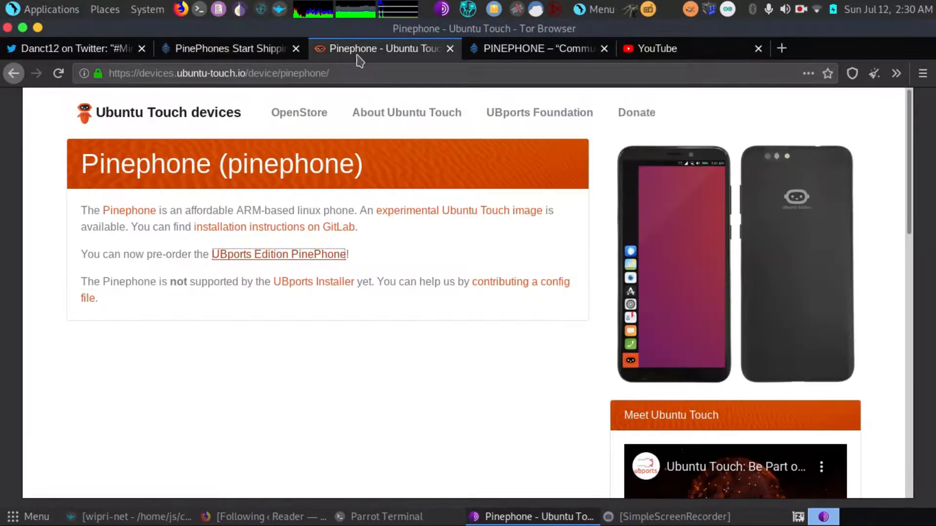
mouse_move(557, 370)
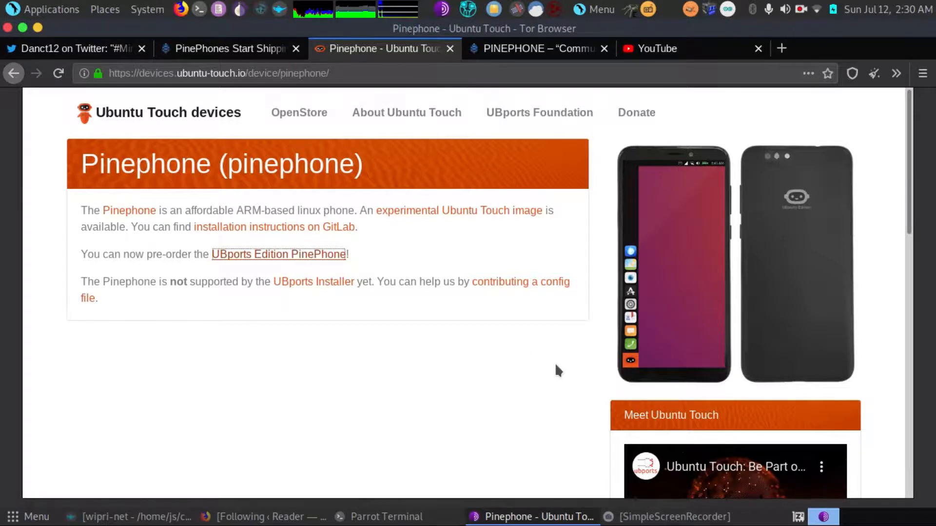
mouse_move(526, 348)
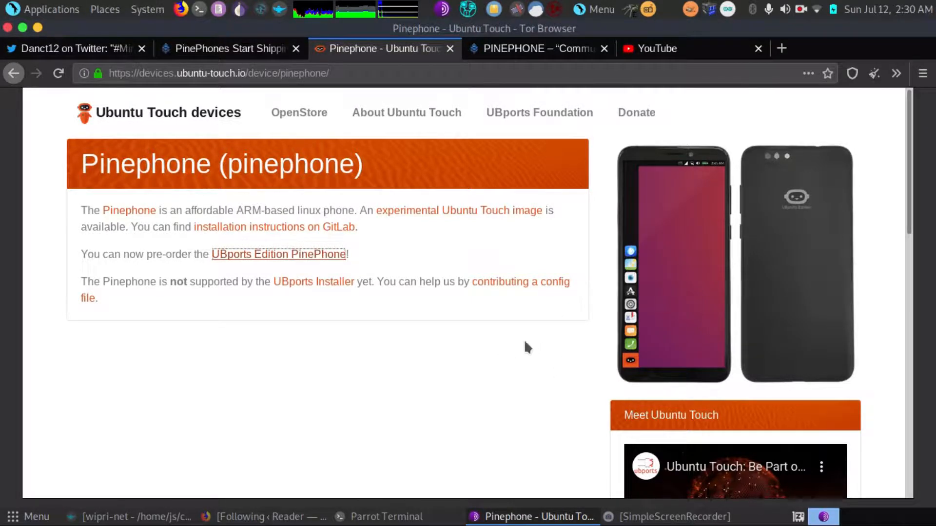